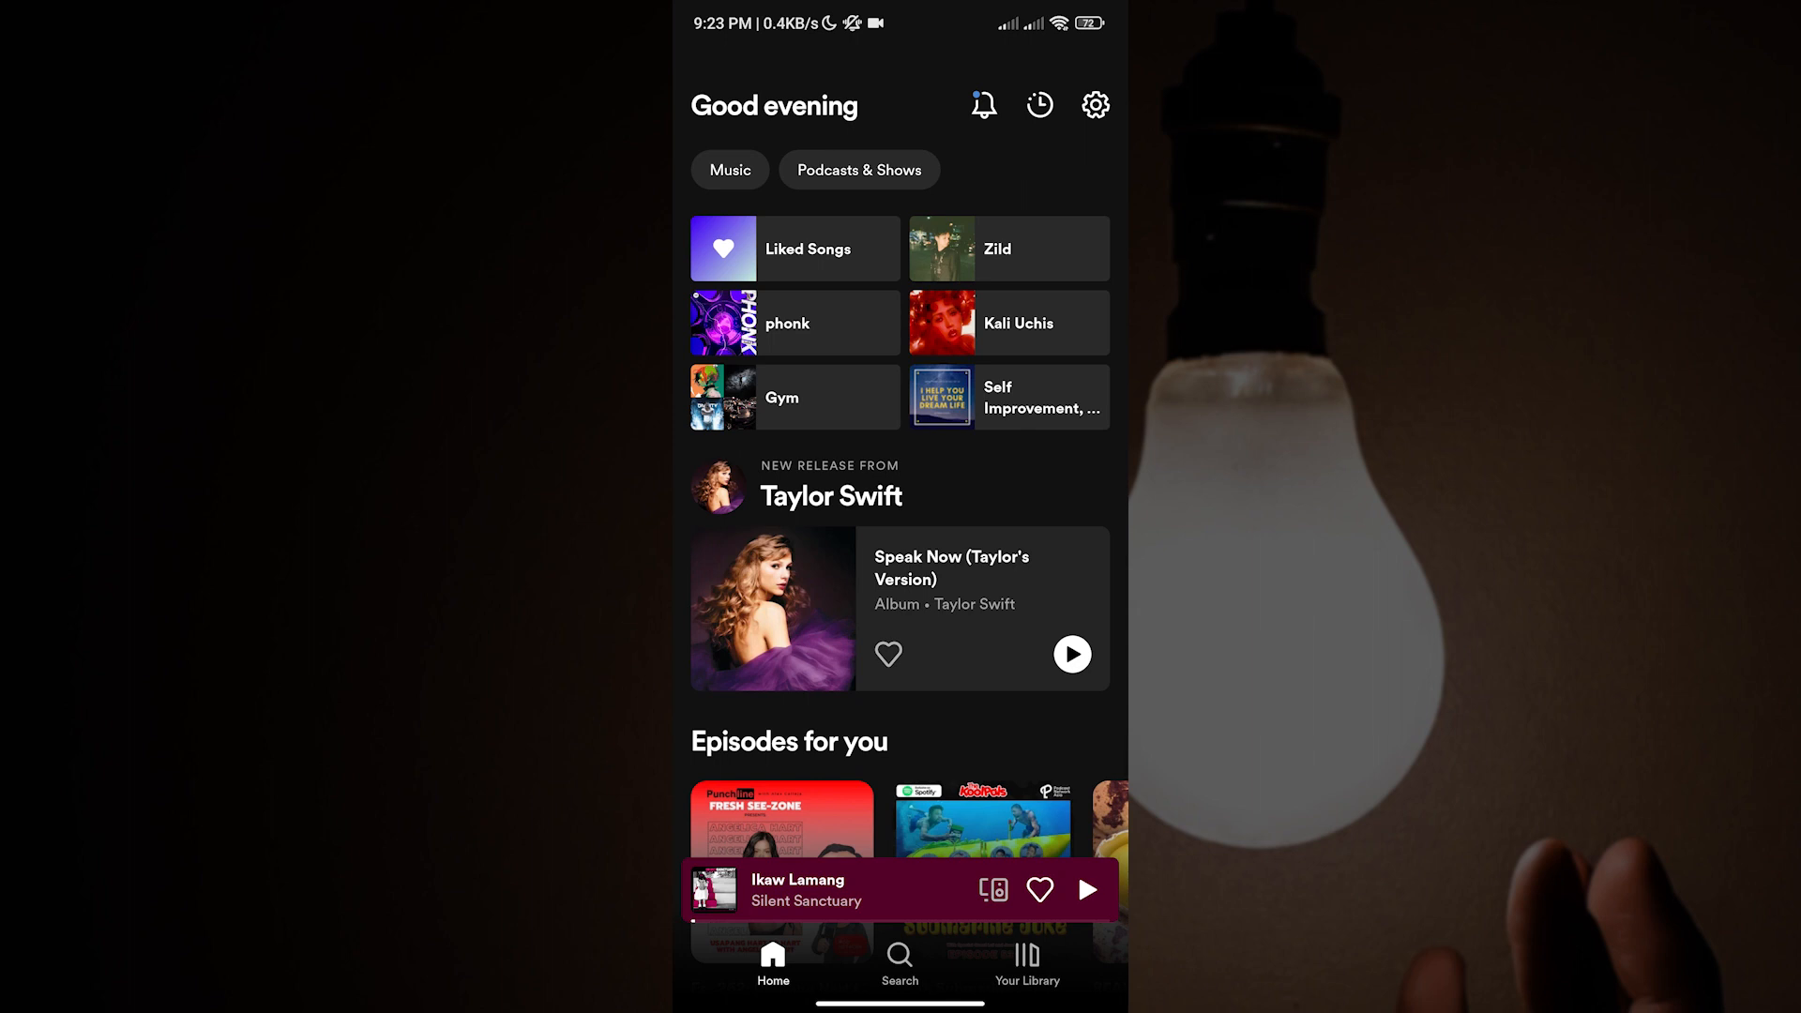
Open Your Library from the home screen to see Liked Songs, The KoolPals and Gym
left_click(1025, 963)
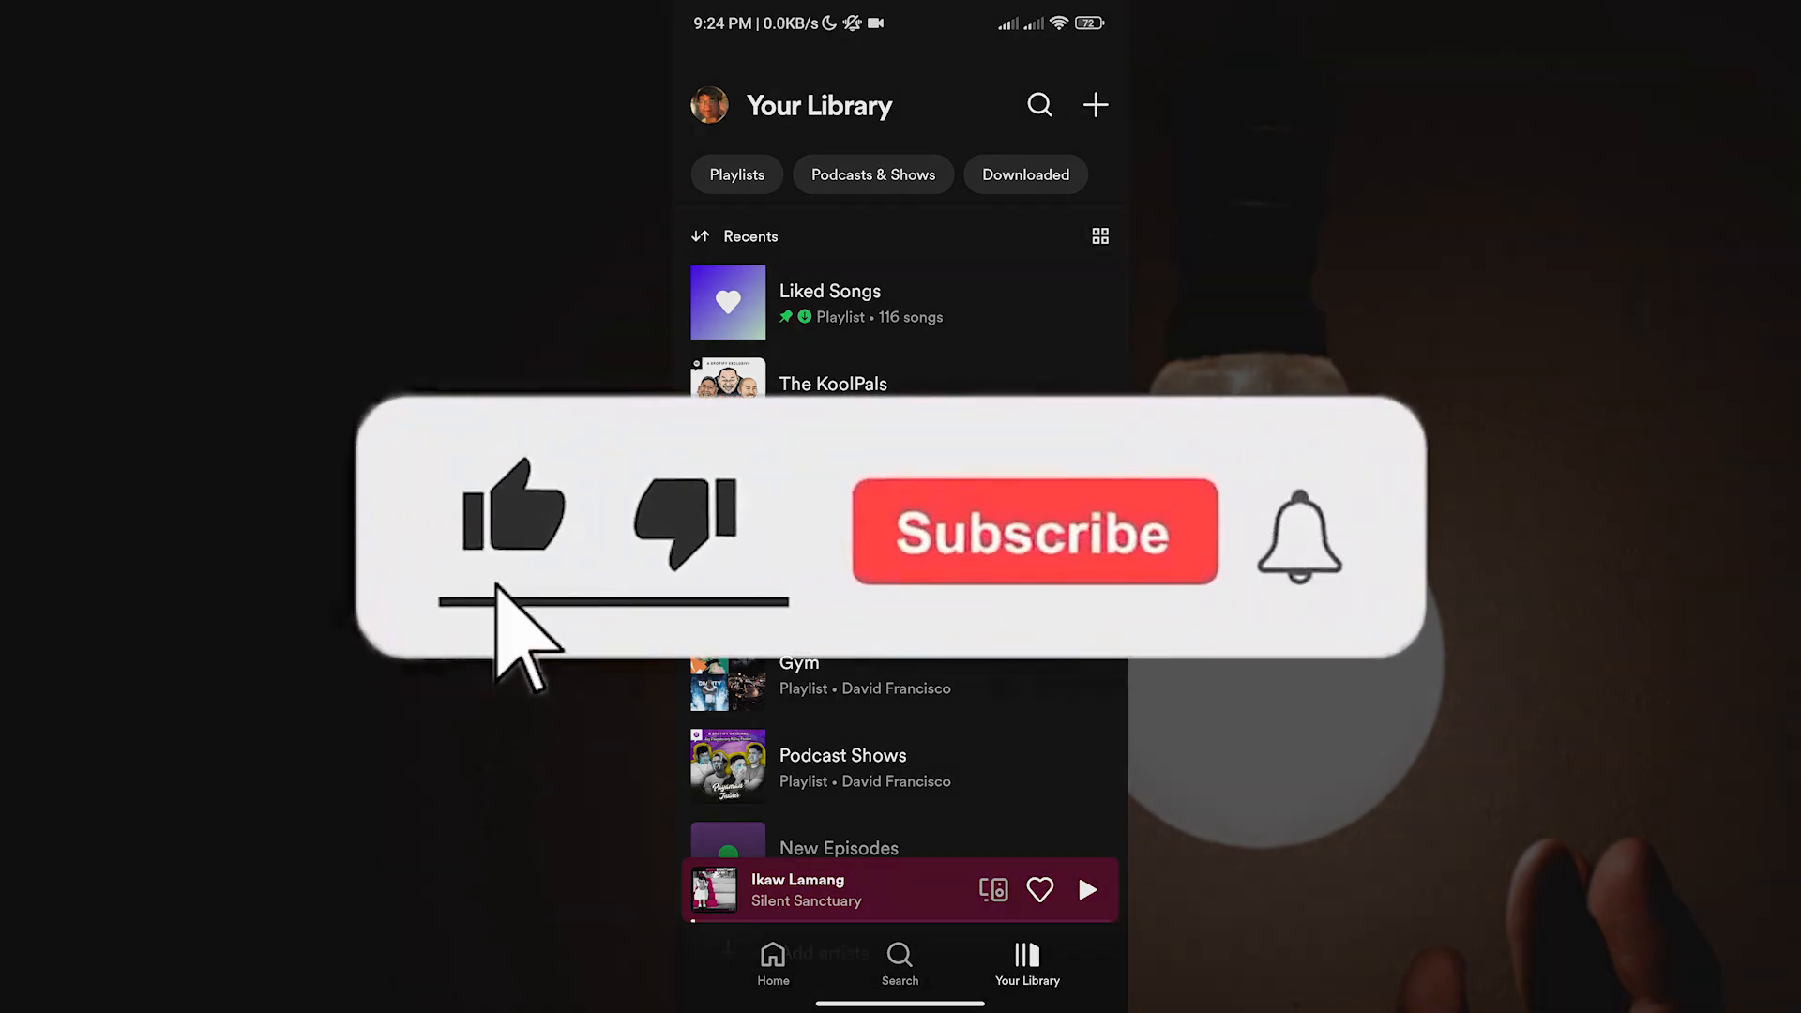
left_click(1032, 531)
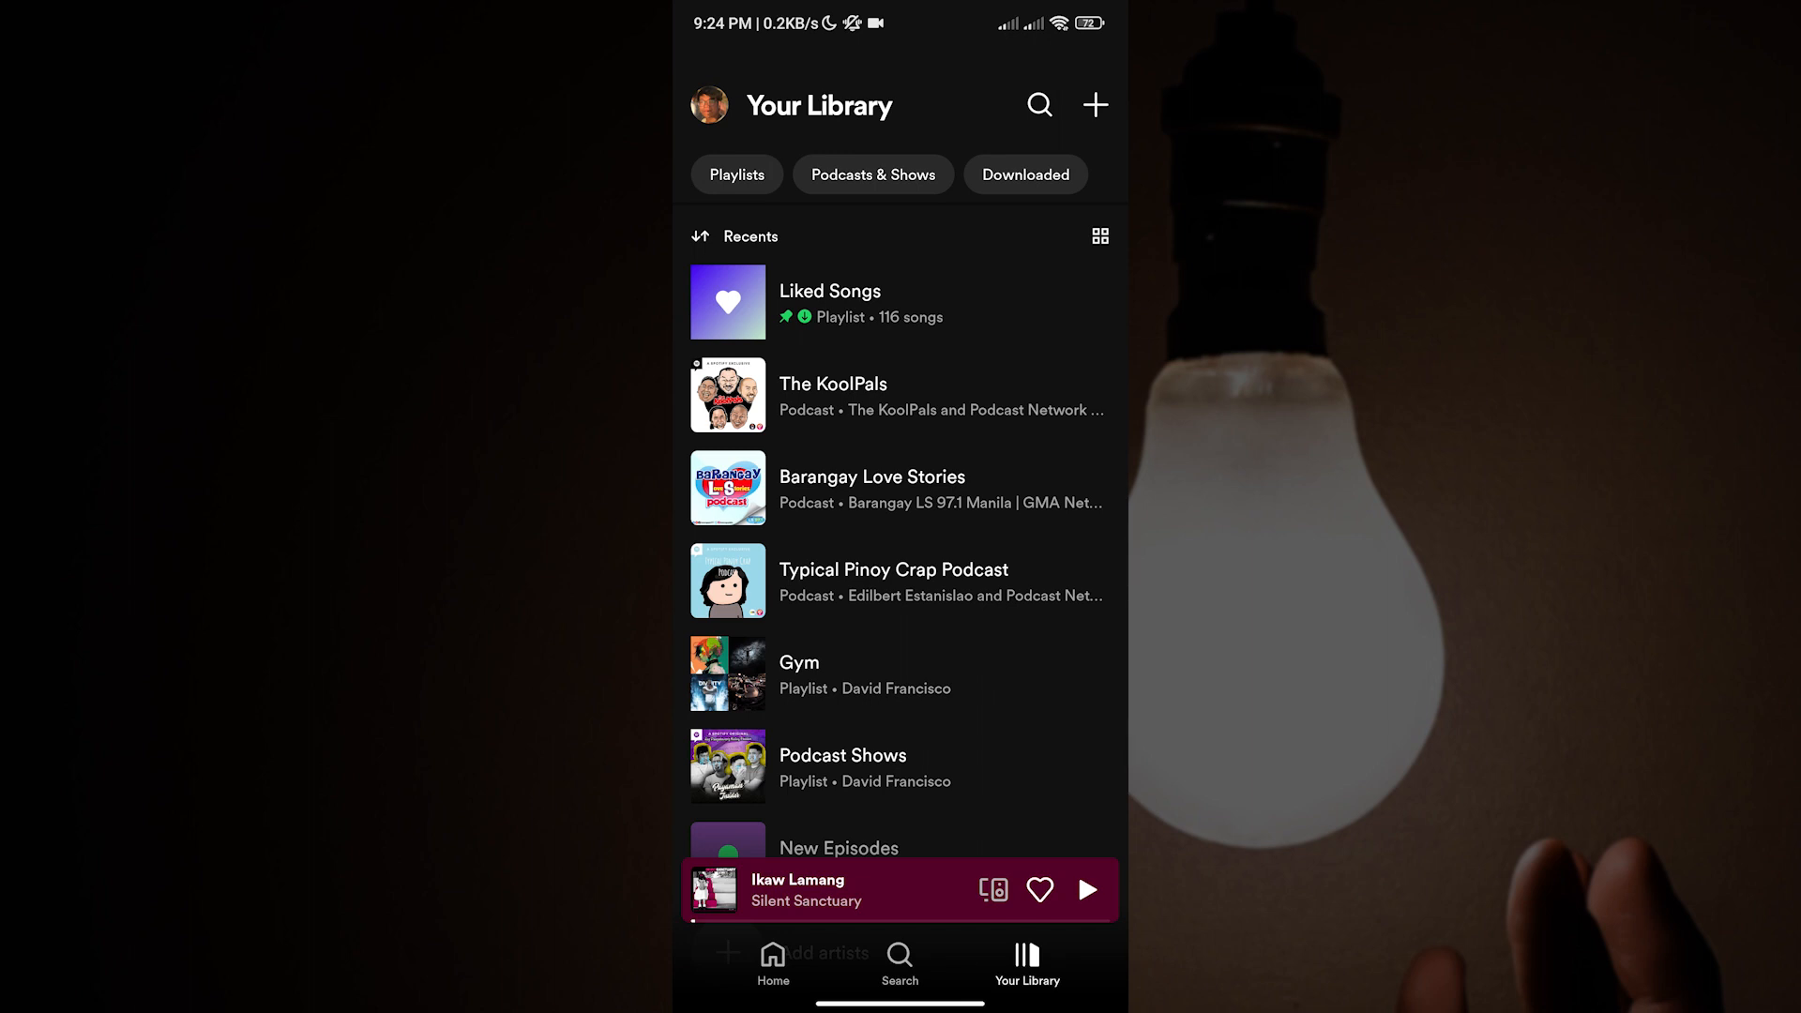
left_click(873, 175)
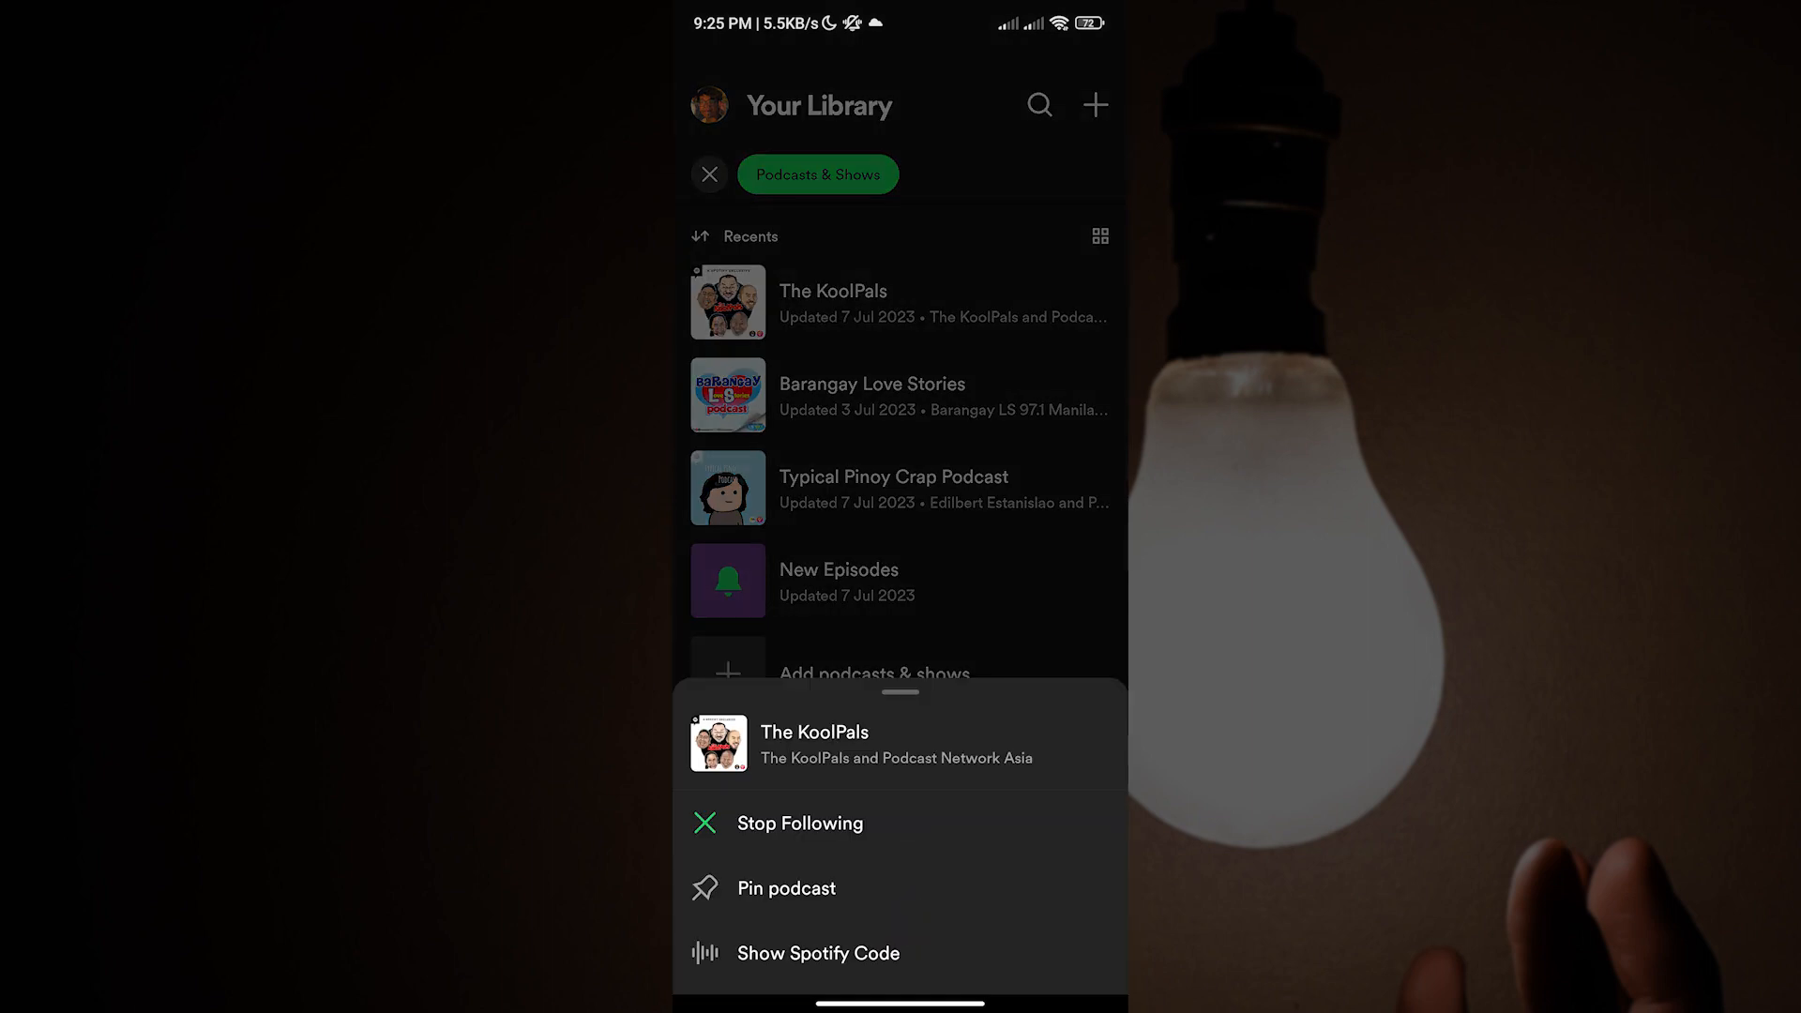
Stop following The KoolPals podcast so it leaves Your Library
left_click(801, 823)
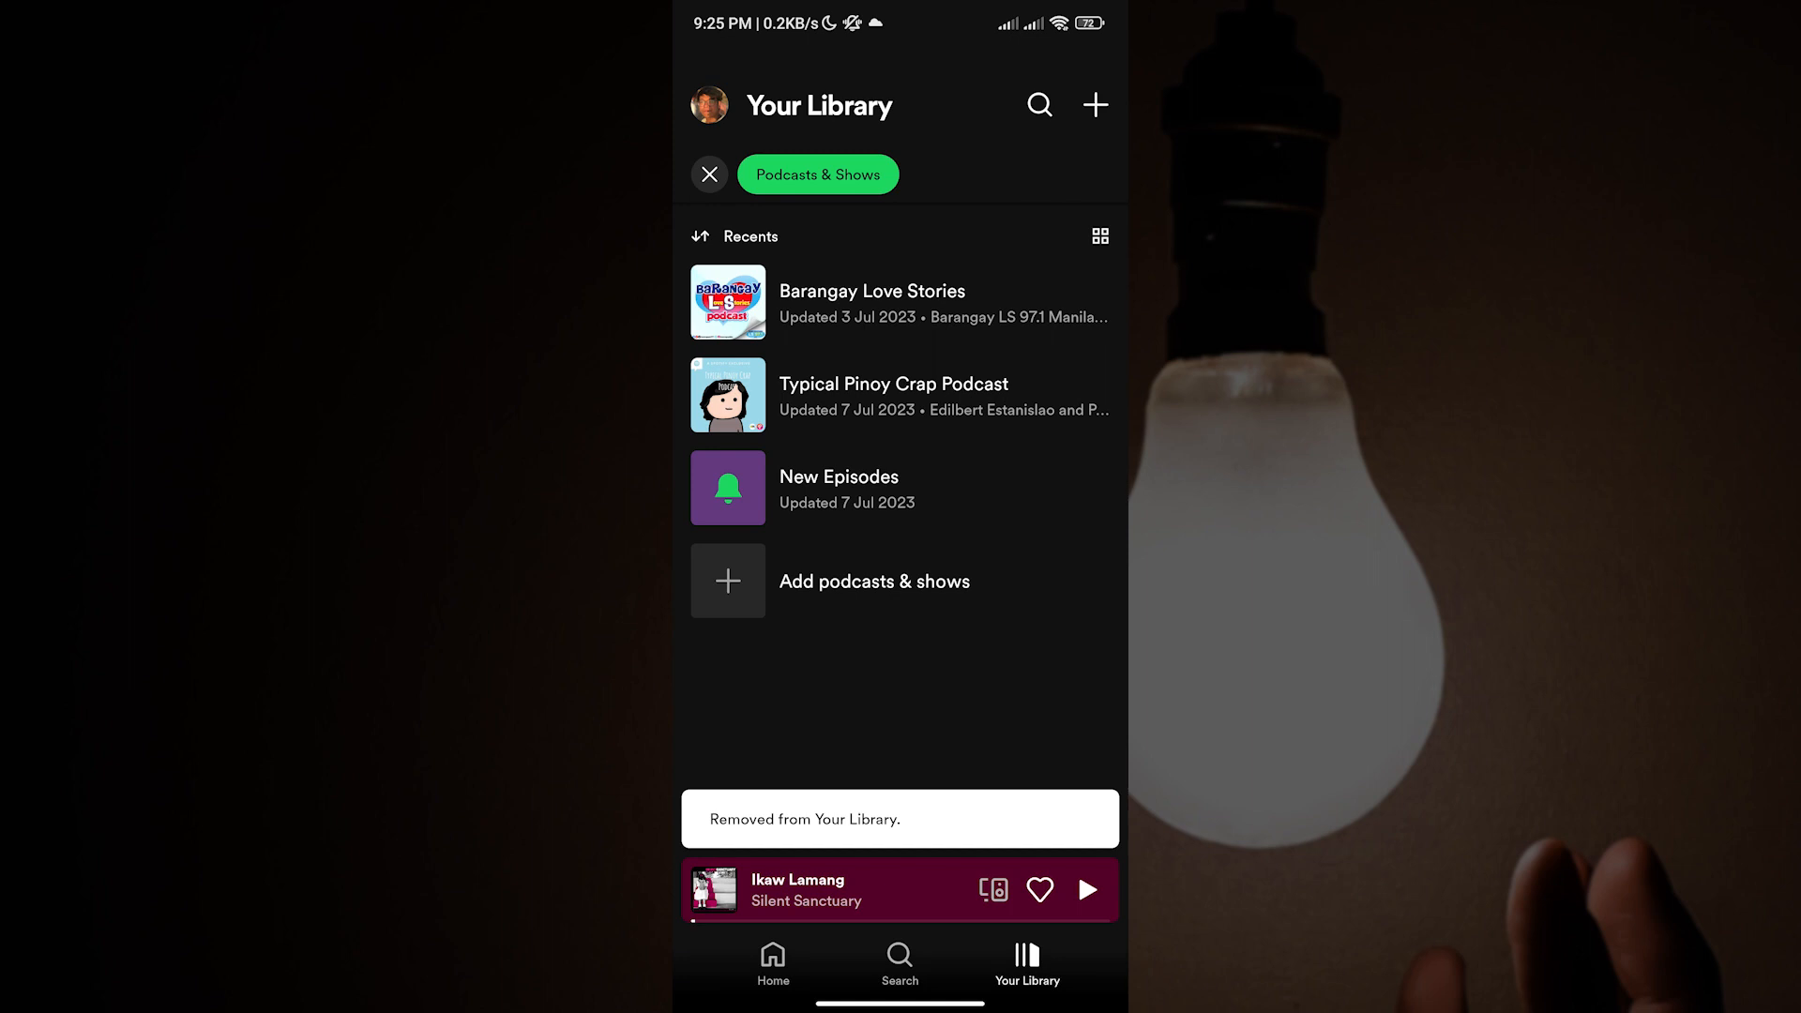